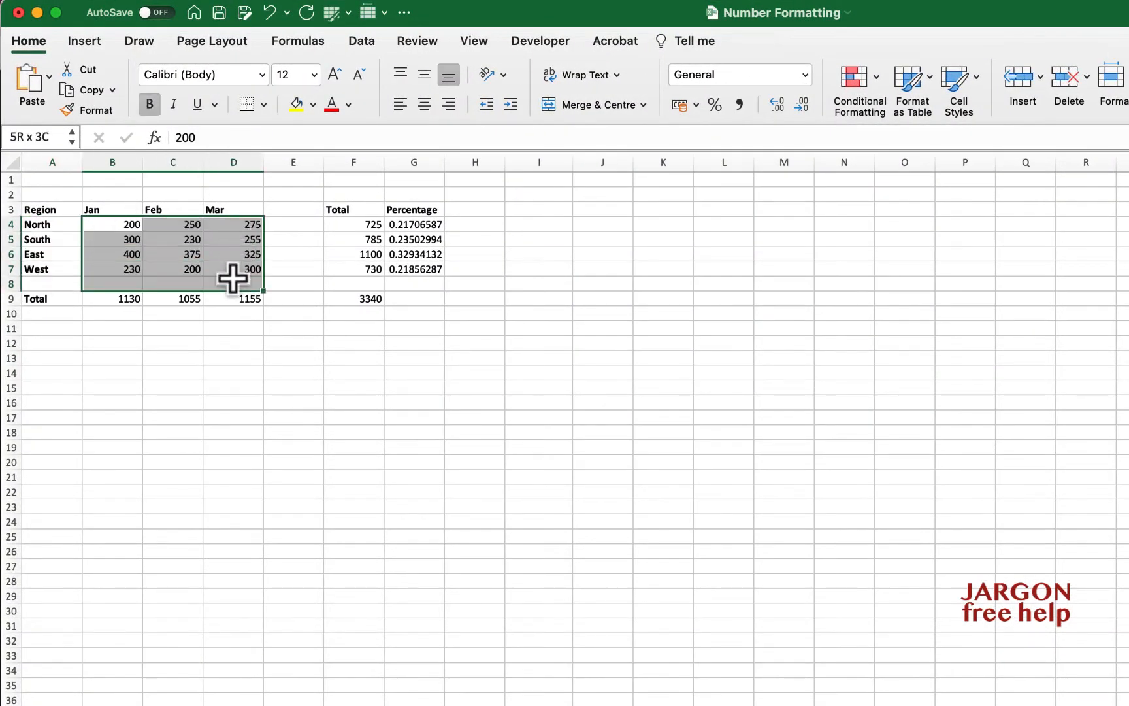
Step: Review the total and percentage formulas in F4:G7 and the grand total in F9
left_click(353, 225)
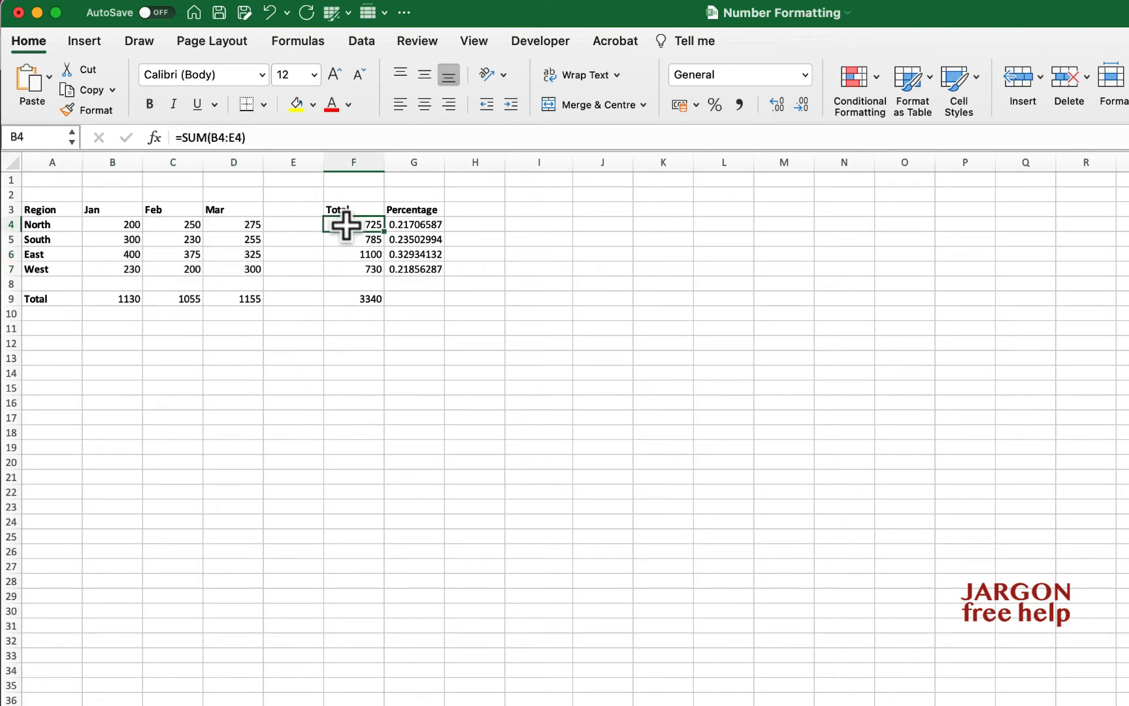
left_click_drag(352, 224, 352, 270)
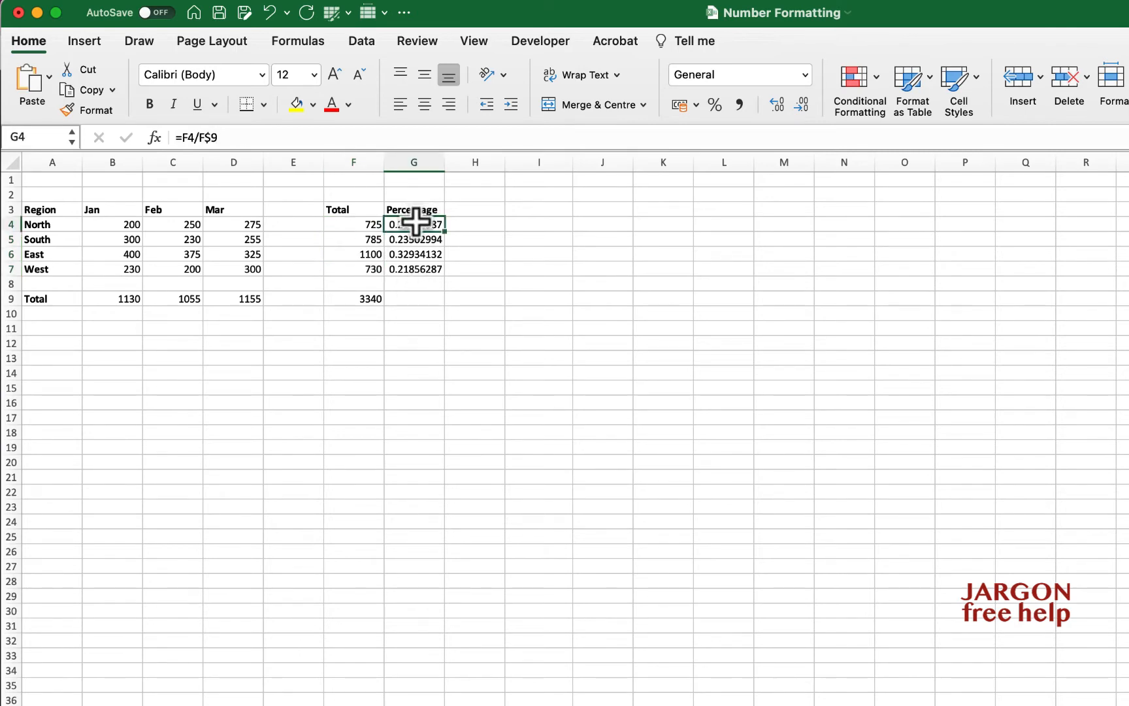
left_click_drag(413, 223, 413, 270)
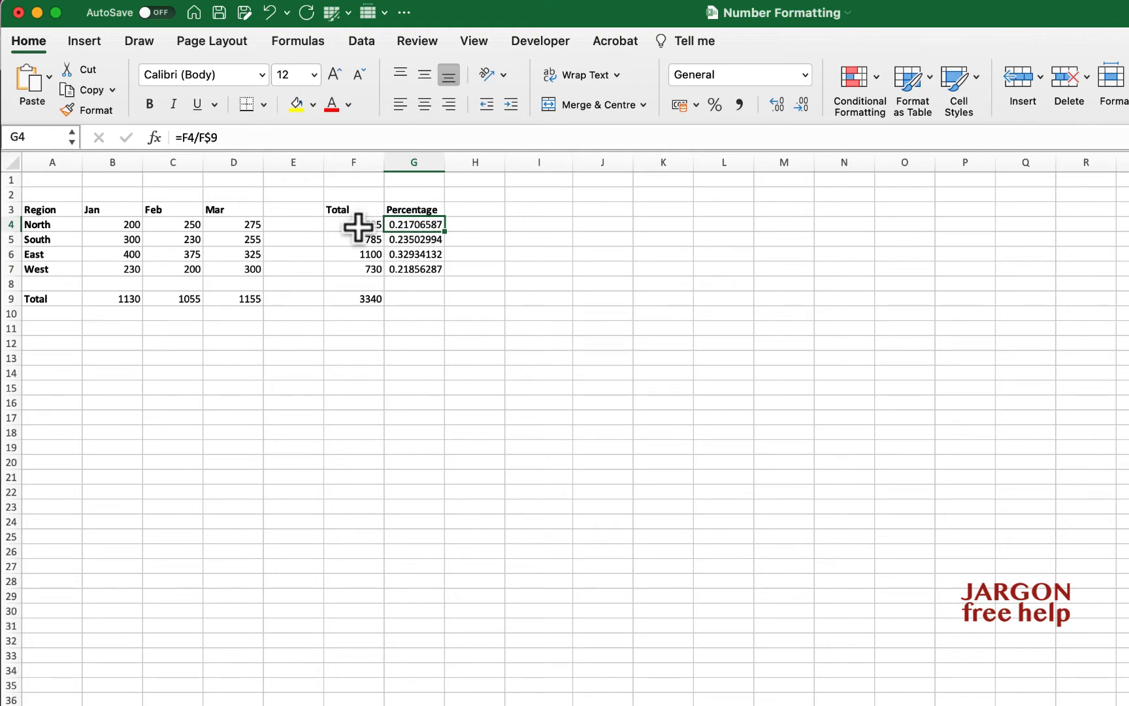
left_click(353, 225)
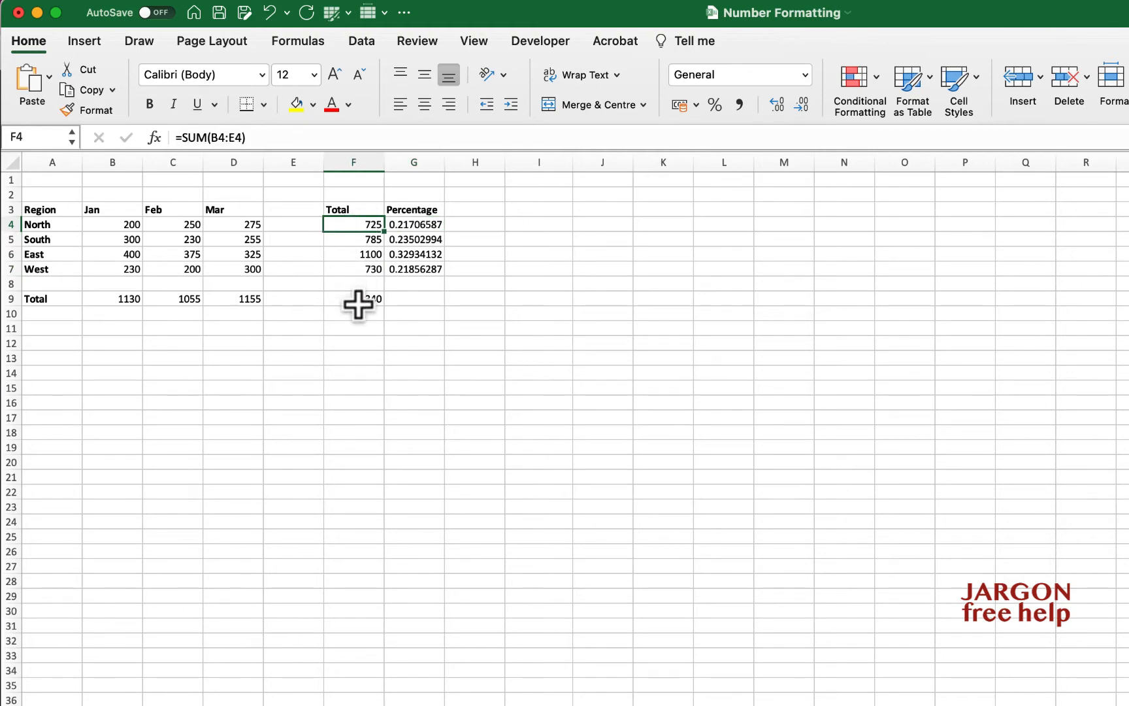
left_click(352, 298)
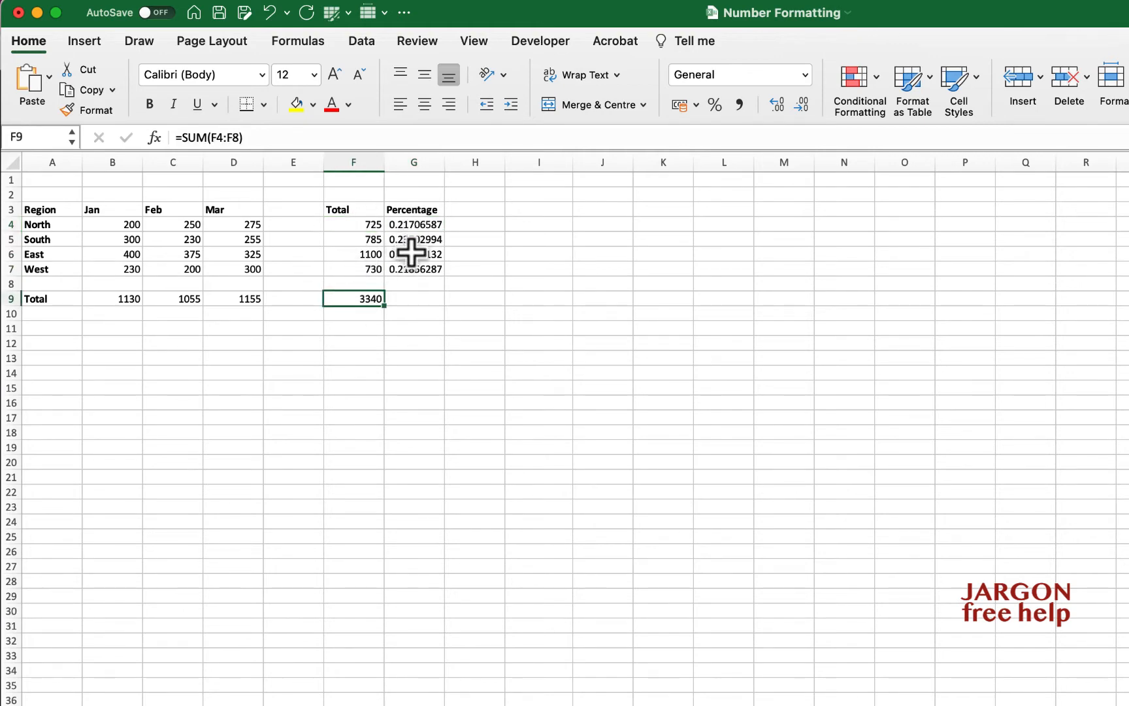
mouse_move(419, 228)
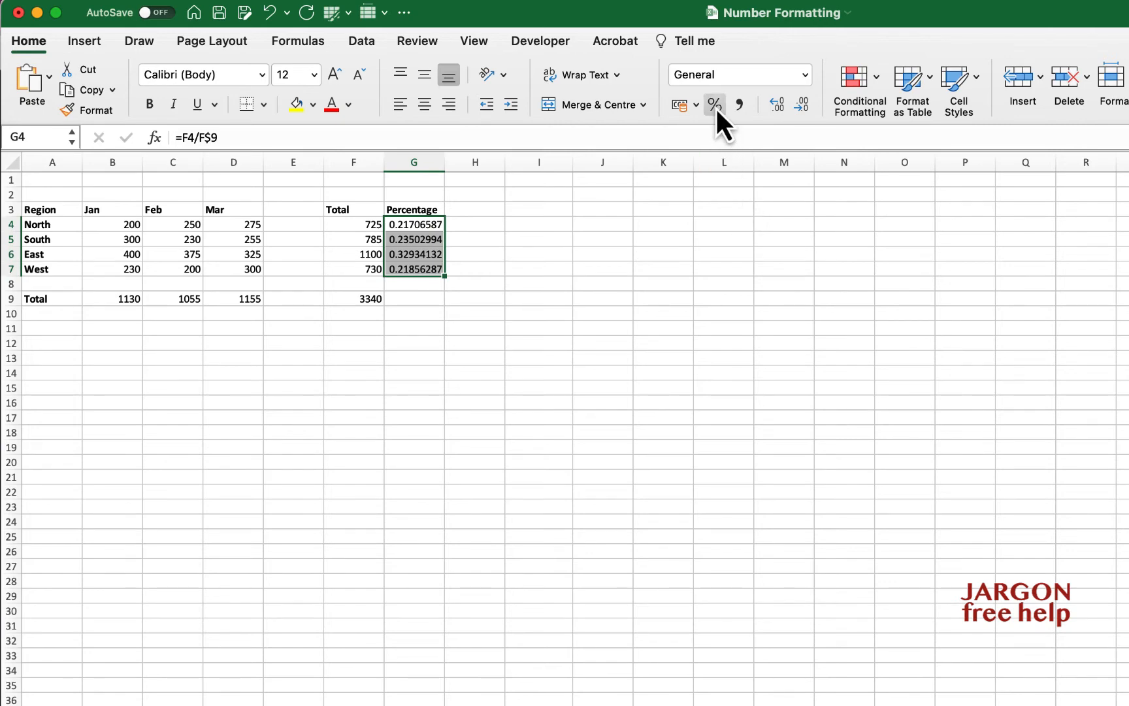
mouse_move(715, 105)
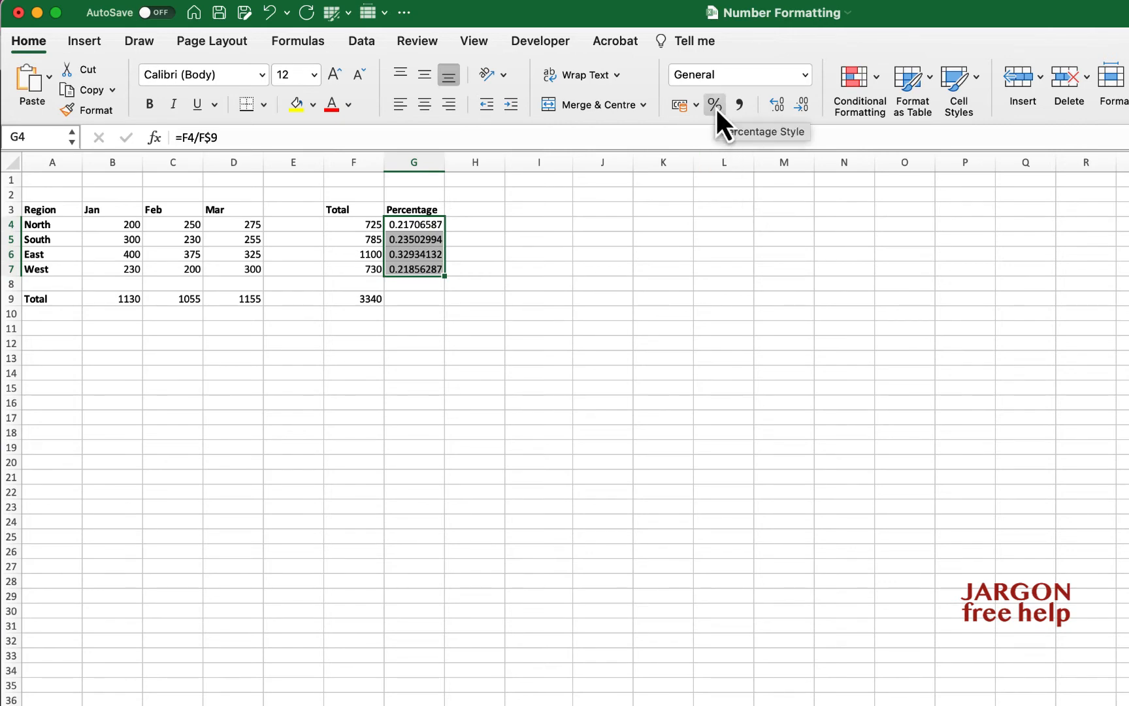
Step: Format G4:G7 as Percentage and settle on one decimal place (21.7%, 23.5%, 32.9%, 21.9%)
left_click(715, 105)
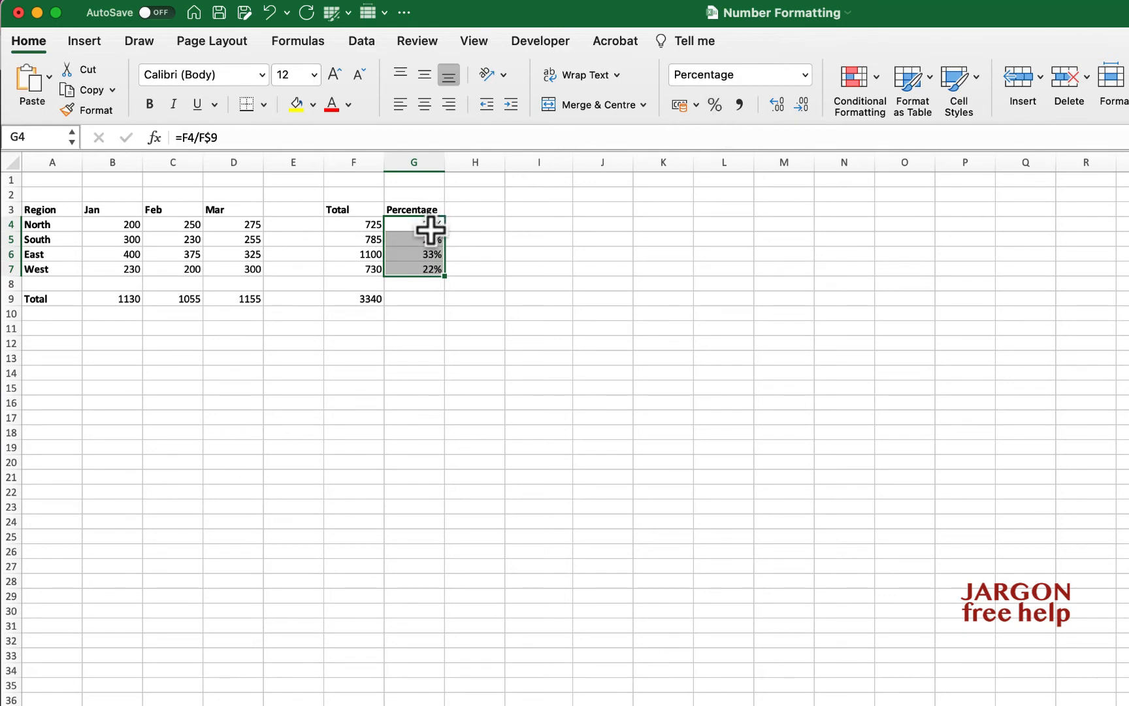
left_click_drag(438, 226, 438, 274)
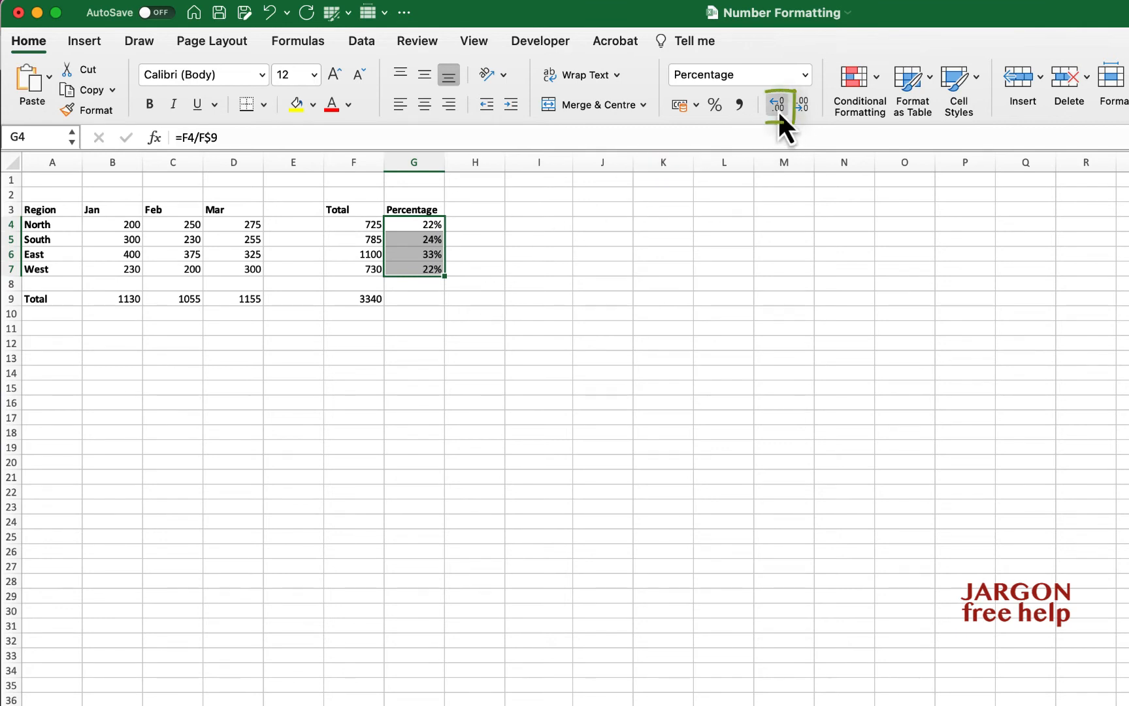
left_click(780, 106)
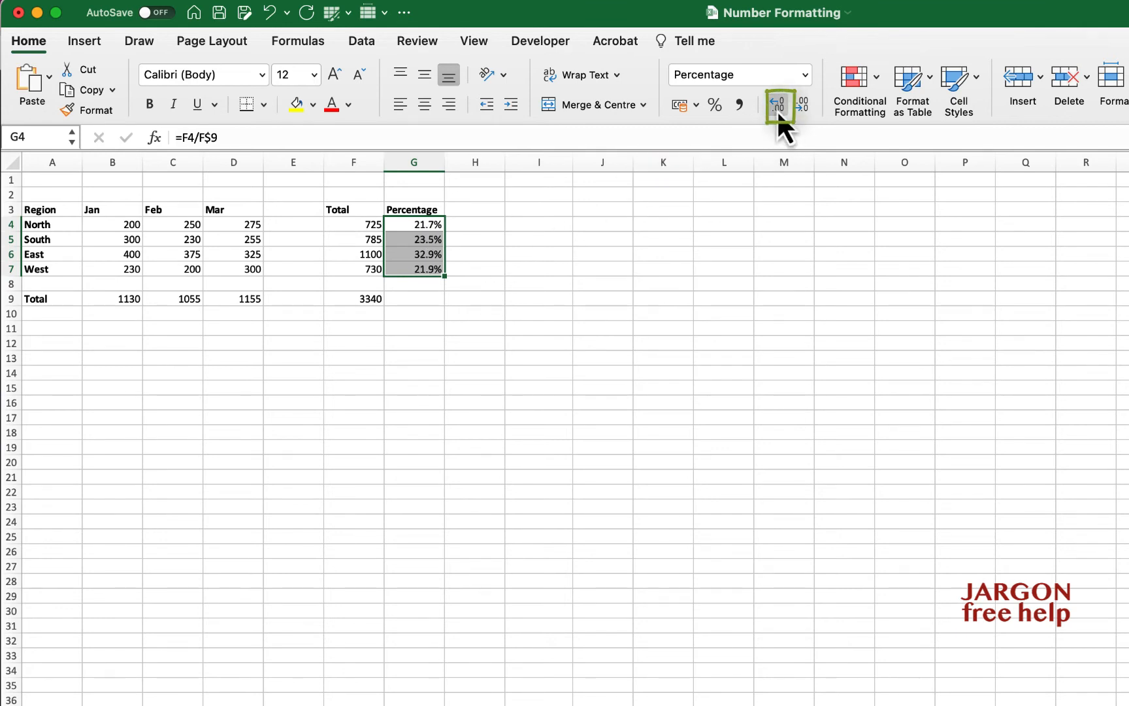
mouse_move(803, 107)
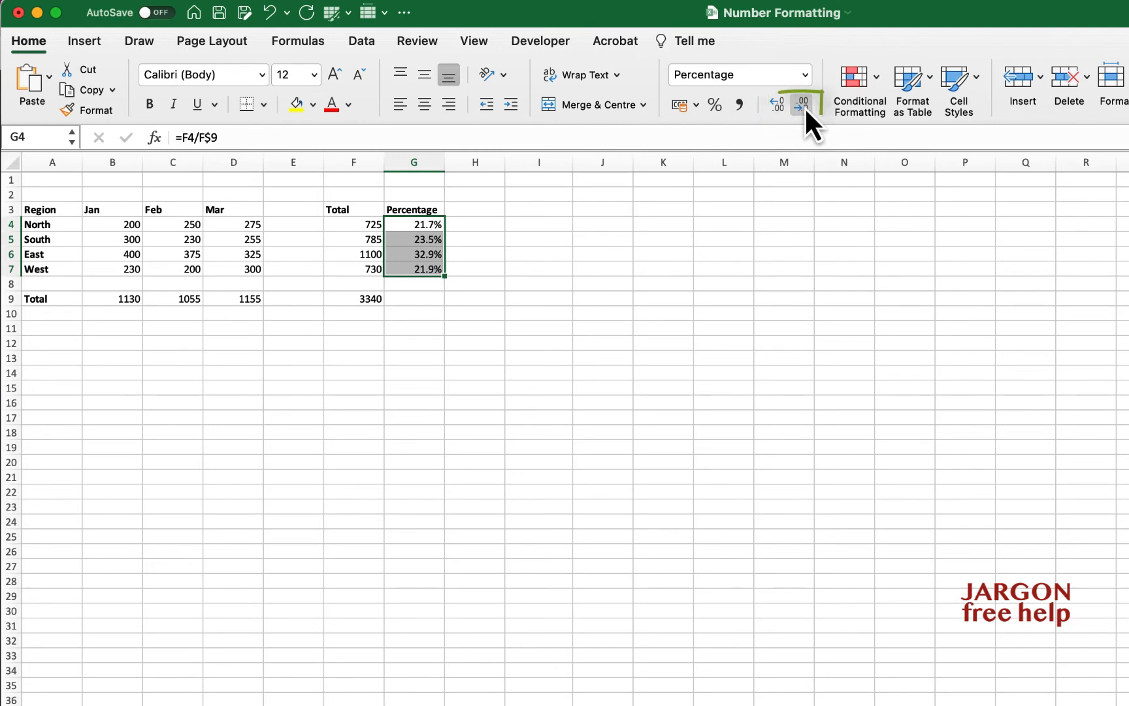
left_click(801, 104)
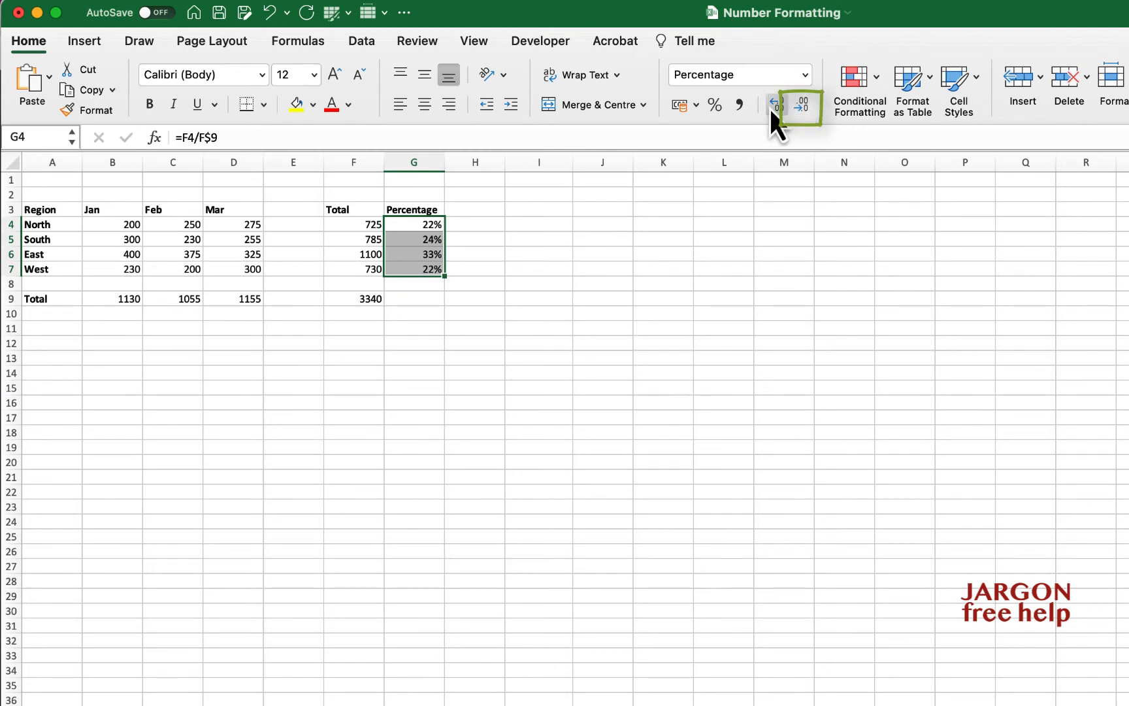
left_click(777, 105)
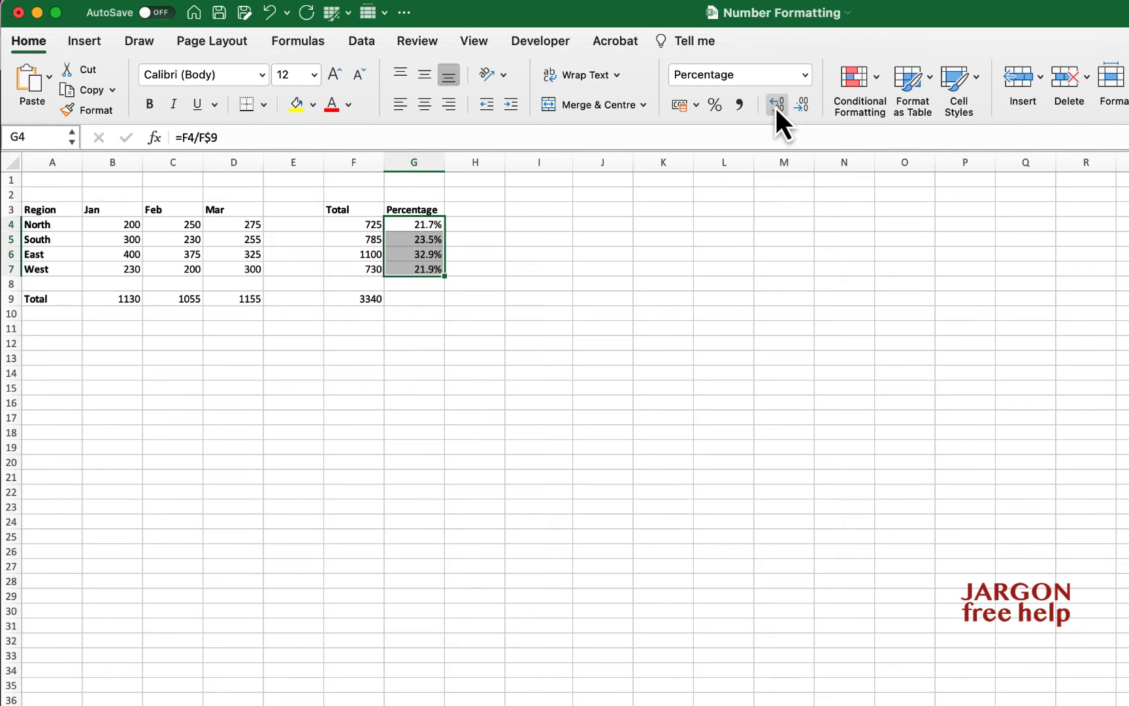
Step: Apply the Percentage number format to column G (21.71%, 23.50%), reverting to General once in between
left_click(804, 74)
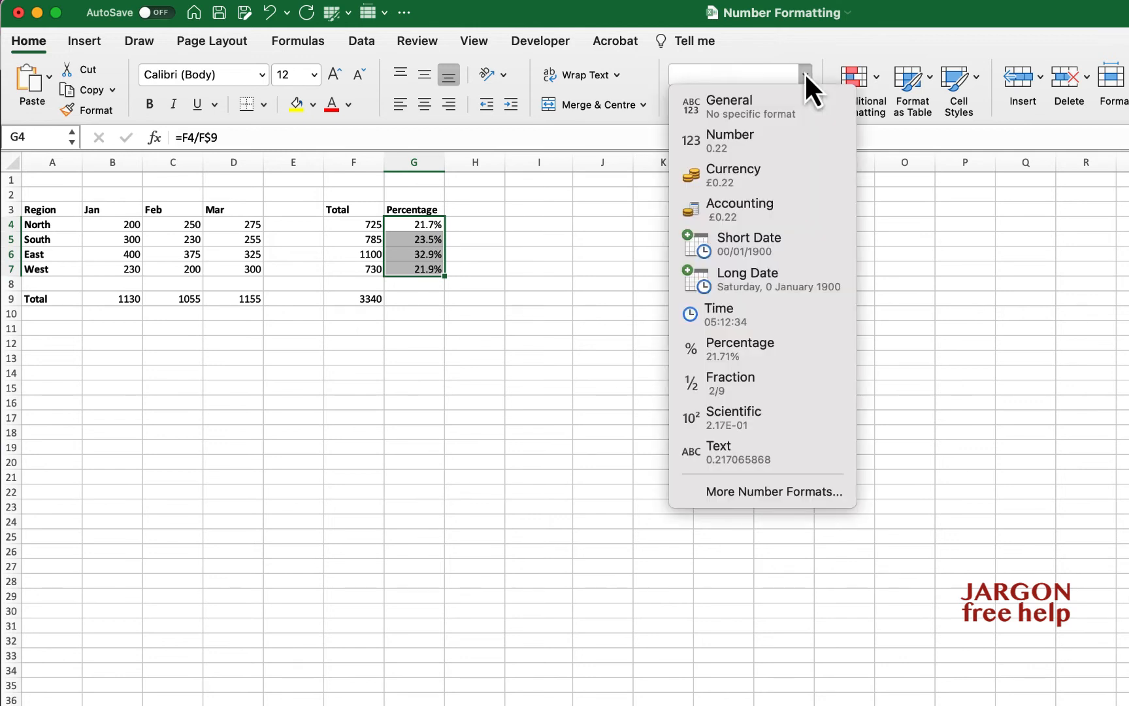
mouse_move(755, 335)
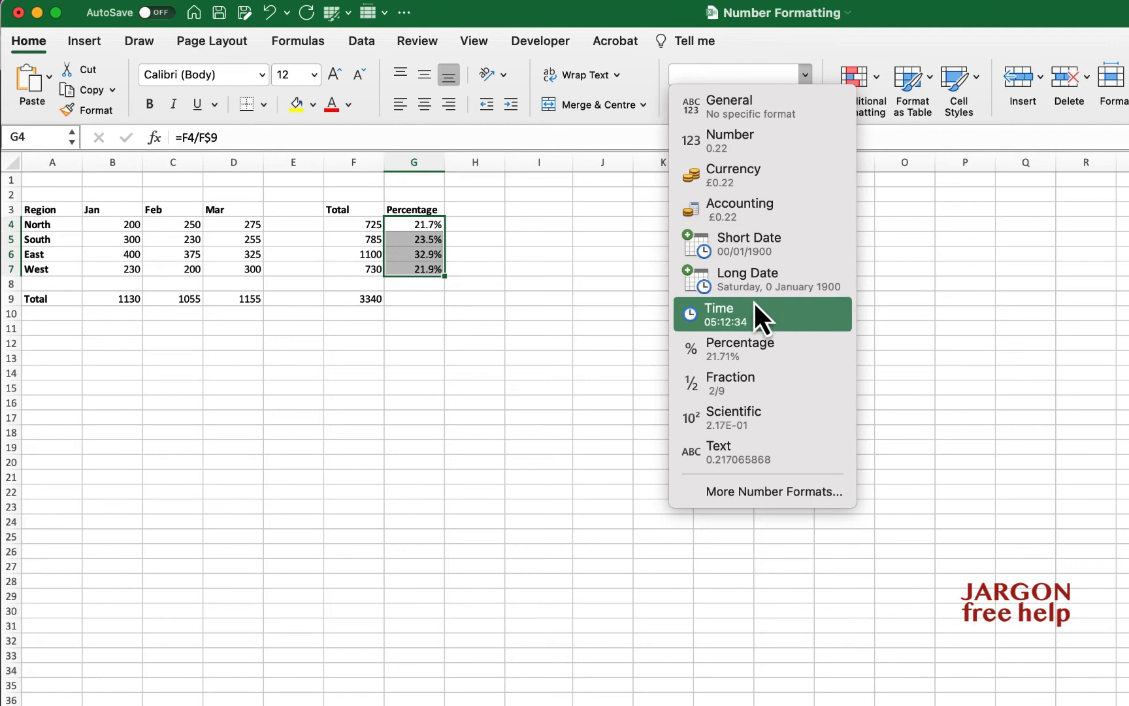
mouse_move(755, 369)
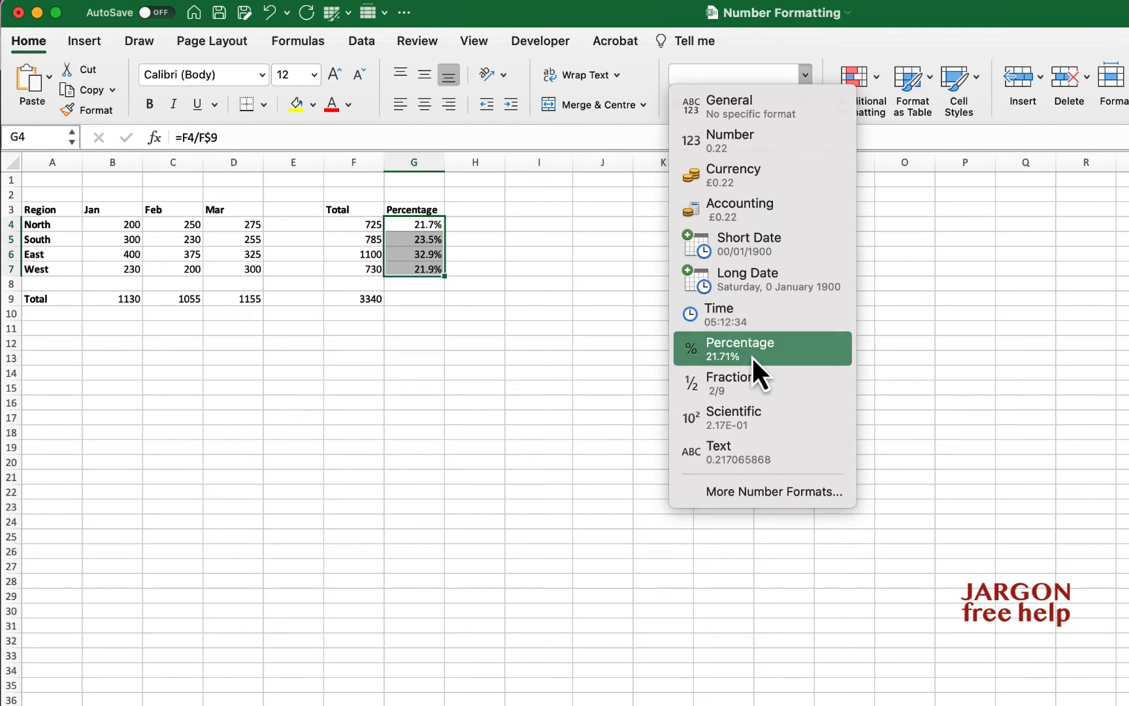
left_click(763, 349)
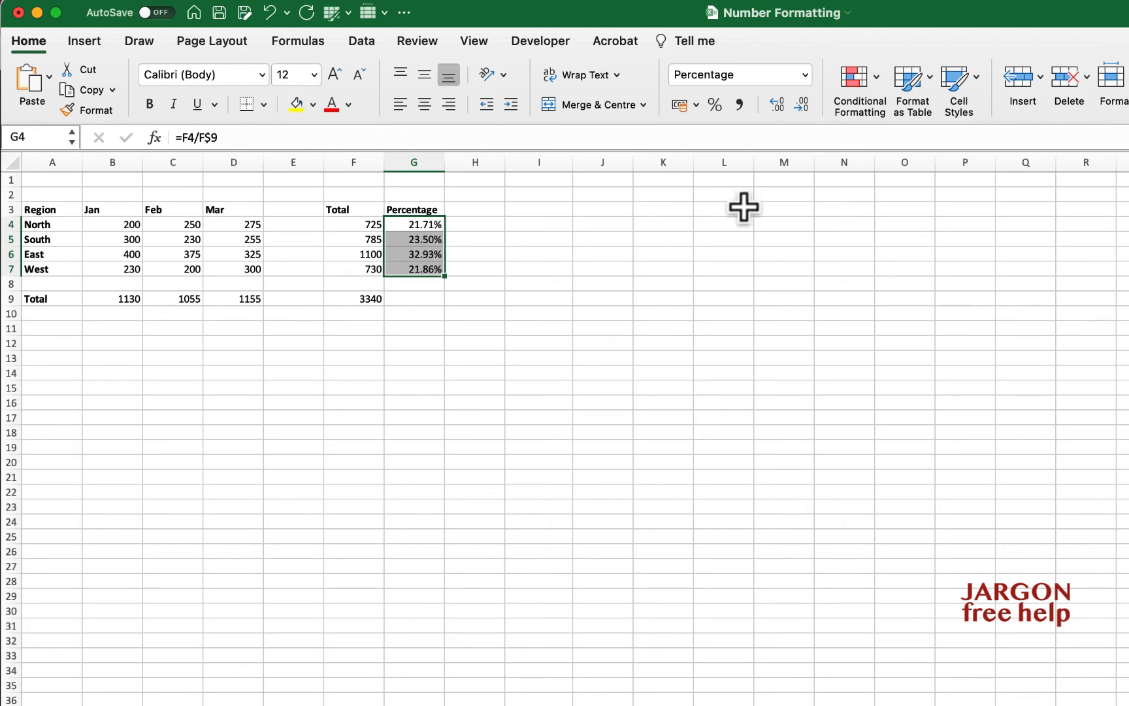
left_click(805, 74)
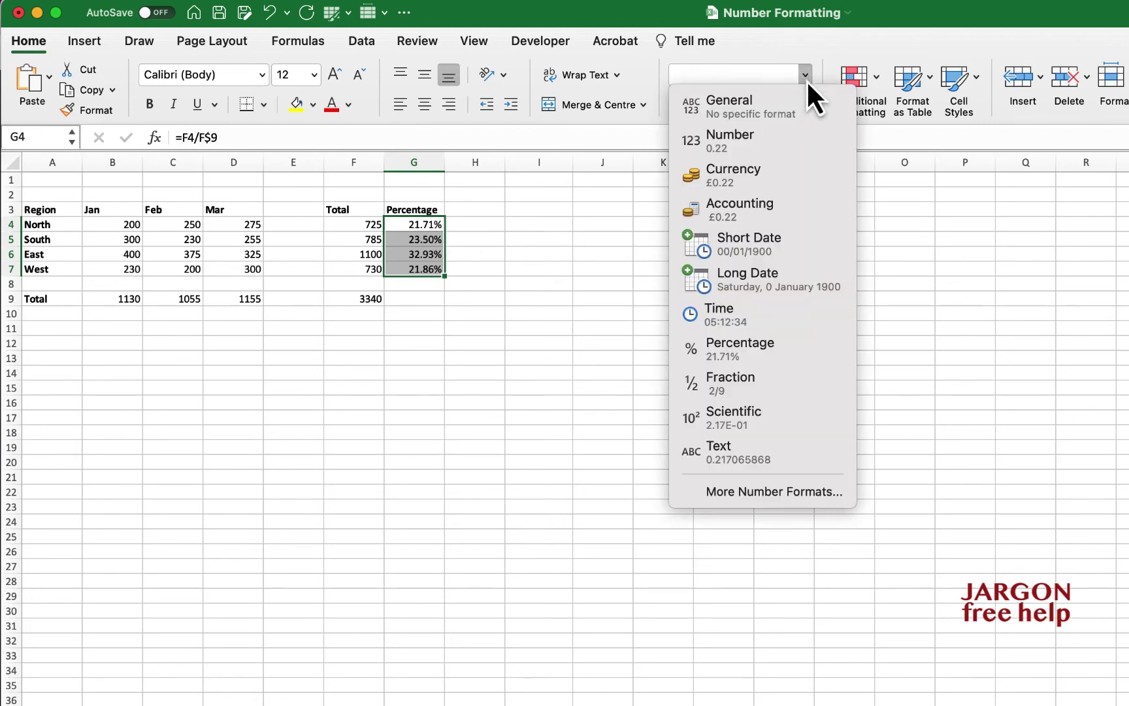
mouse_move(756, 362)
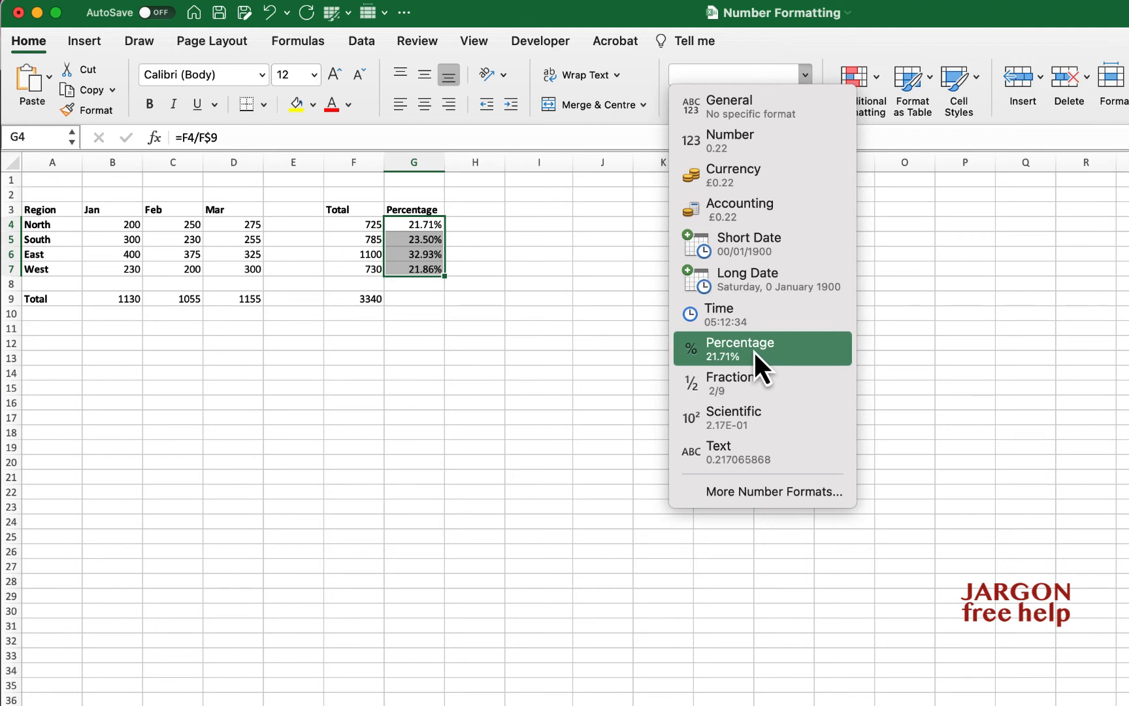
mouse_move(767, 190)
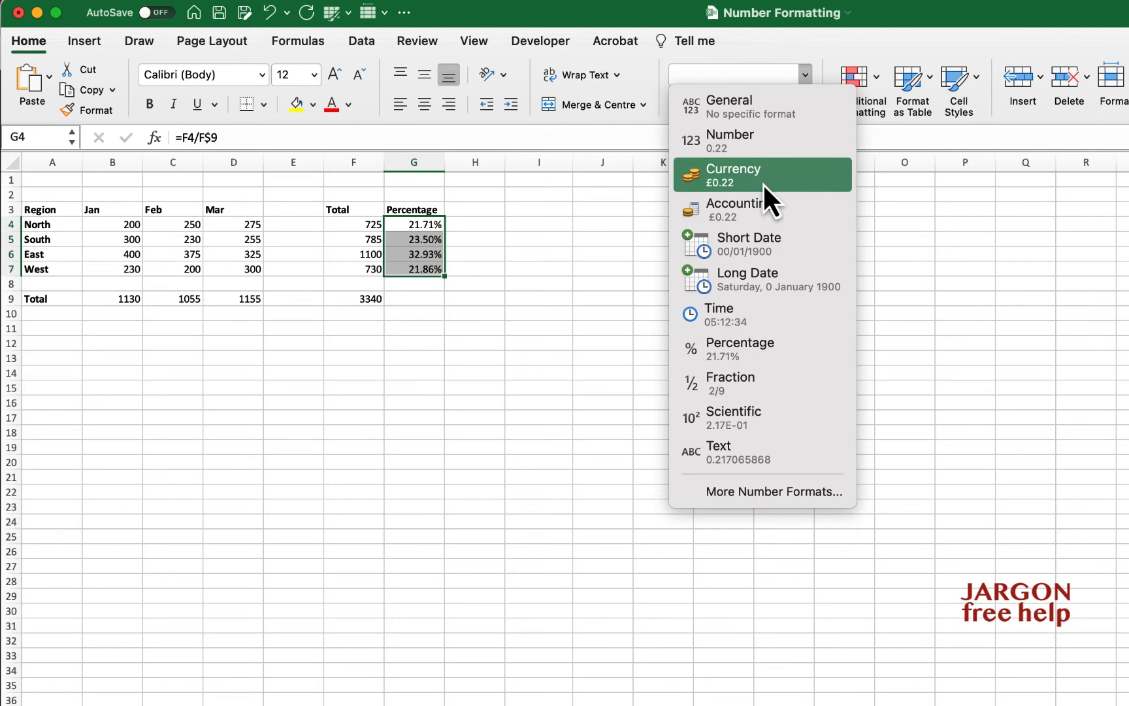
left_click(730, 99)
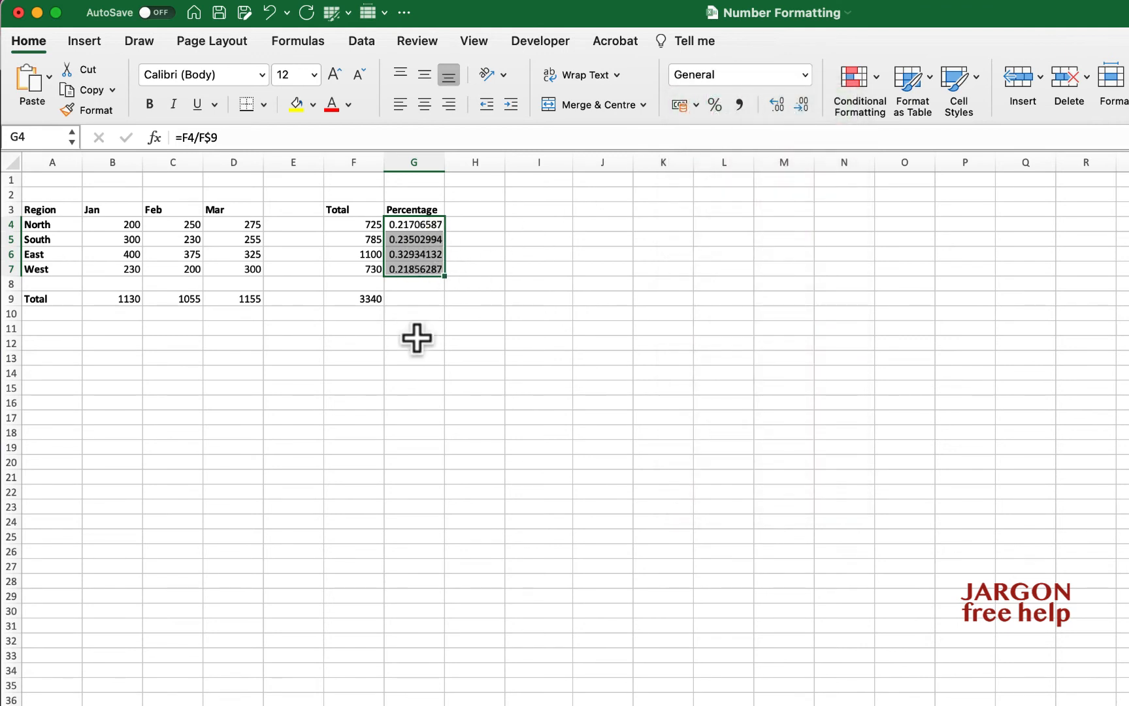
mouse_move(845, 85)
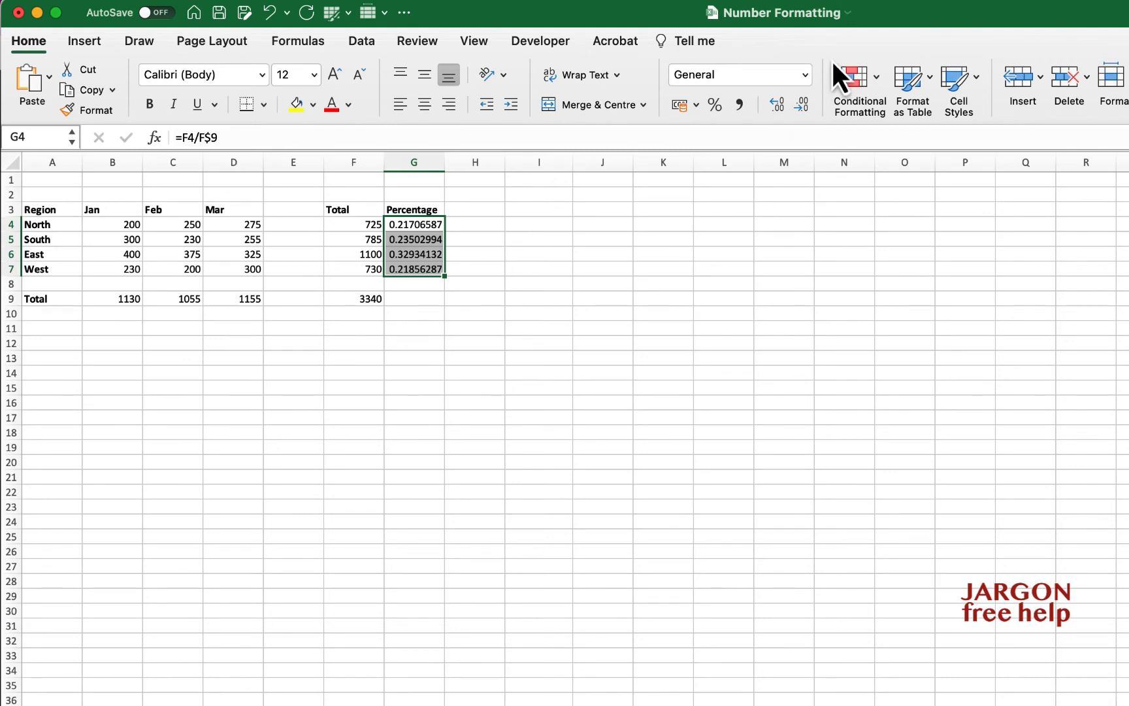
left_click(802, 74)
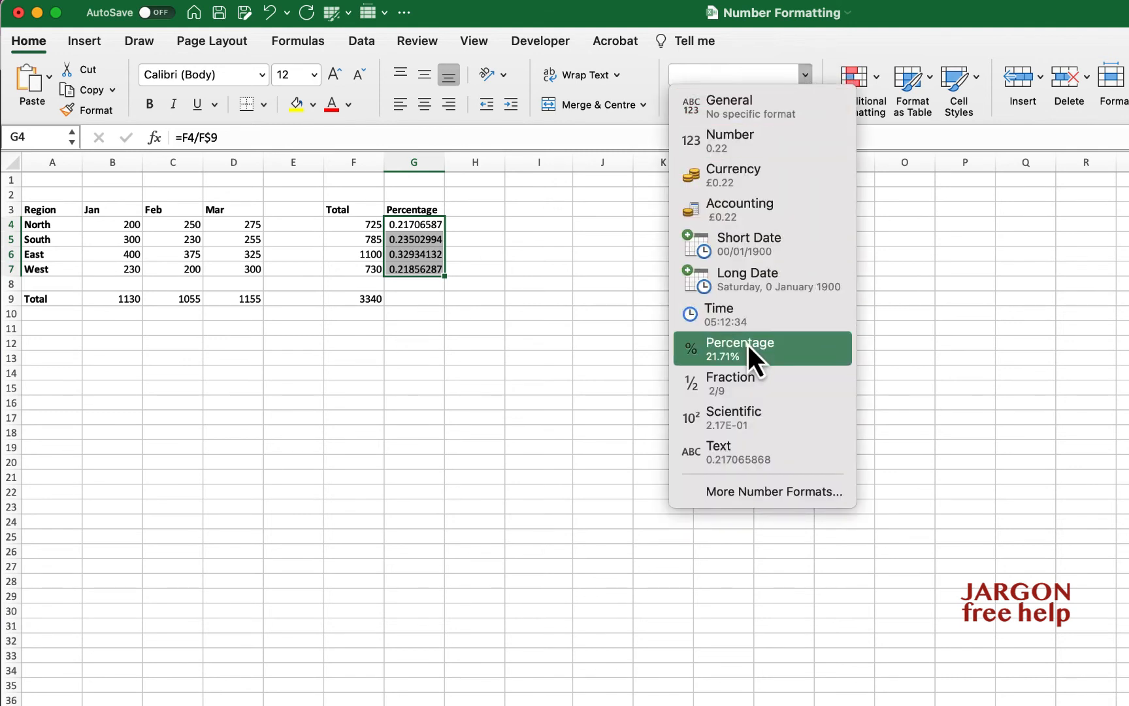
left_click(740, 349)
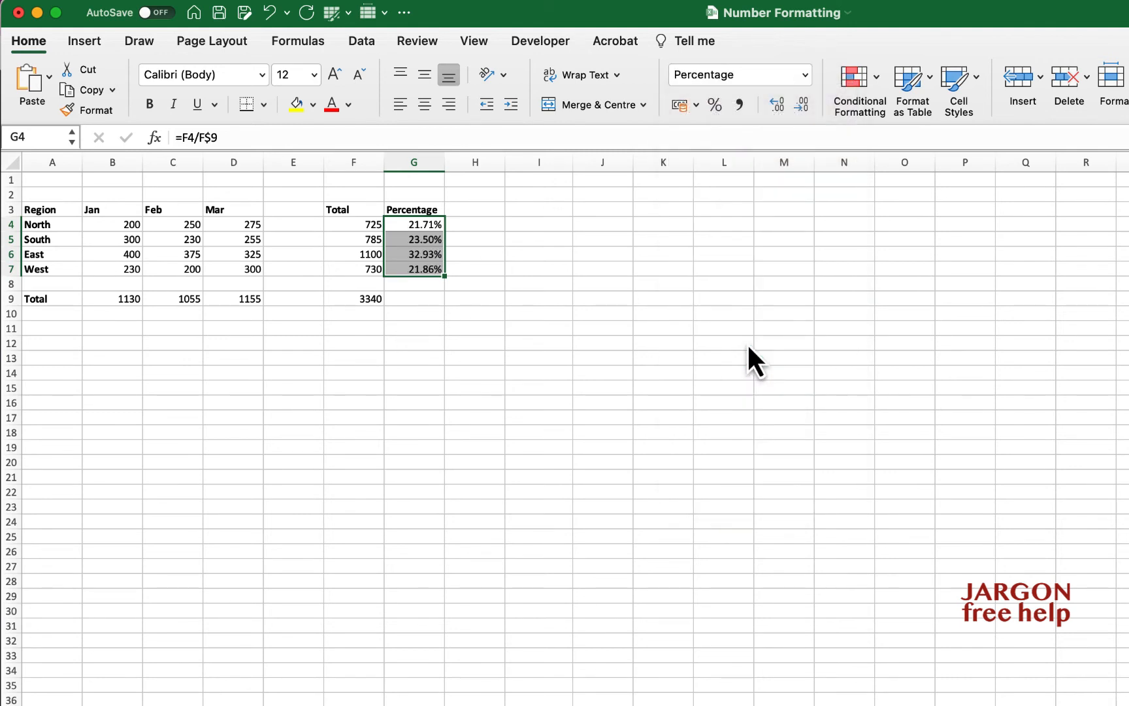
mouse_move(614, 229)
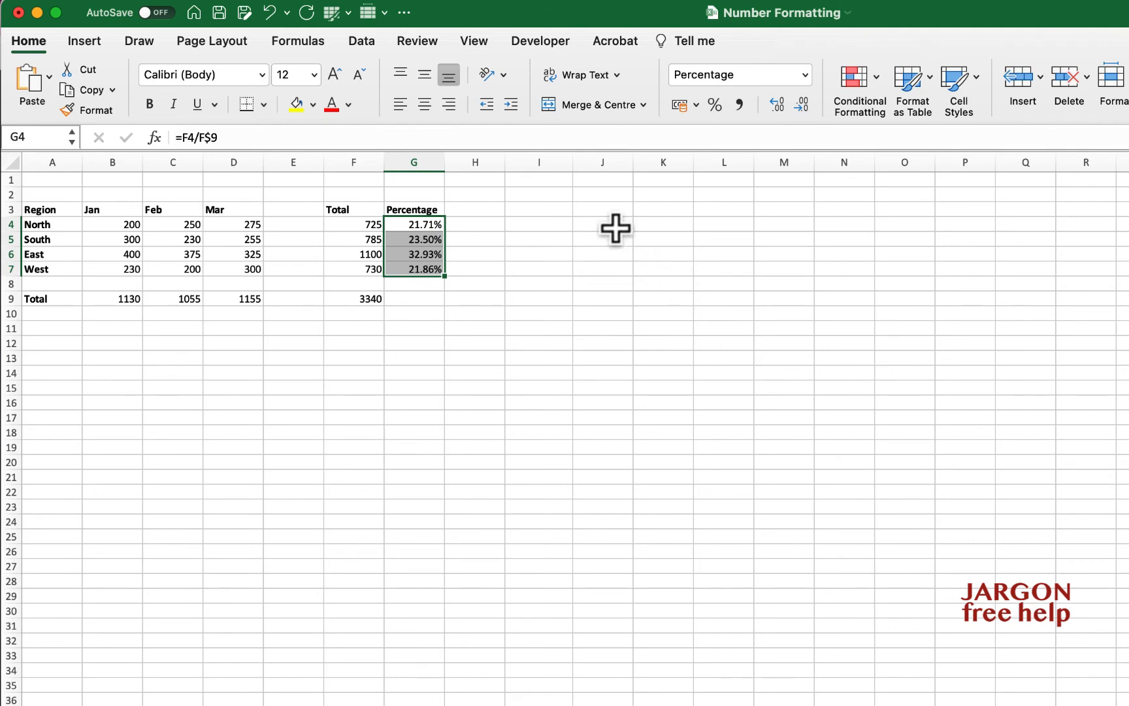
Step: Enter .2 in J4 to show 20%, then a percentage in J6 showing 10% after a decimal-place tweak
left_click(603, 225)
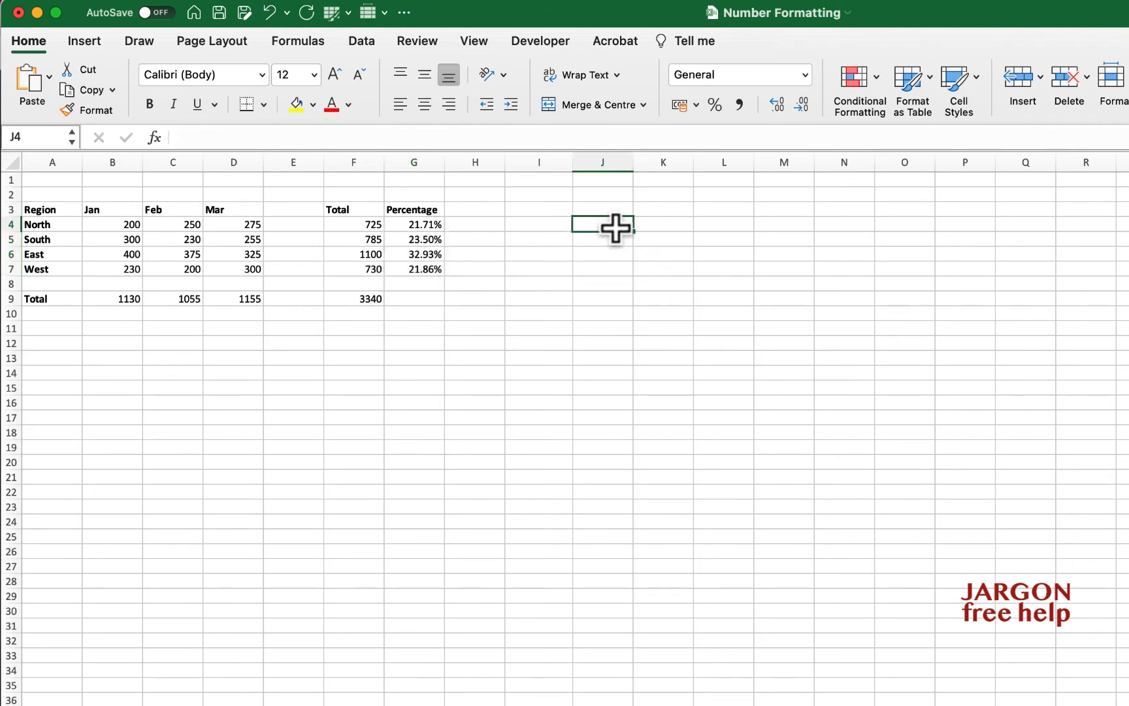
type(".2")
type("20")
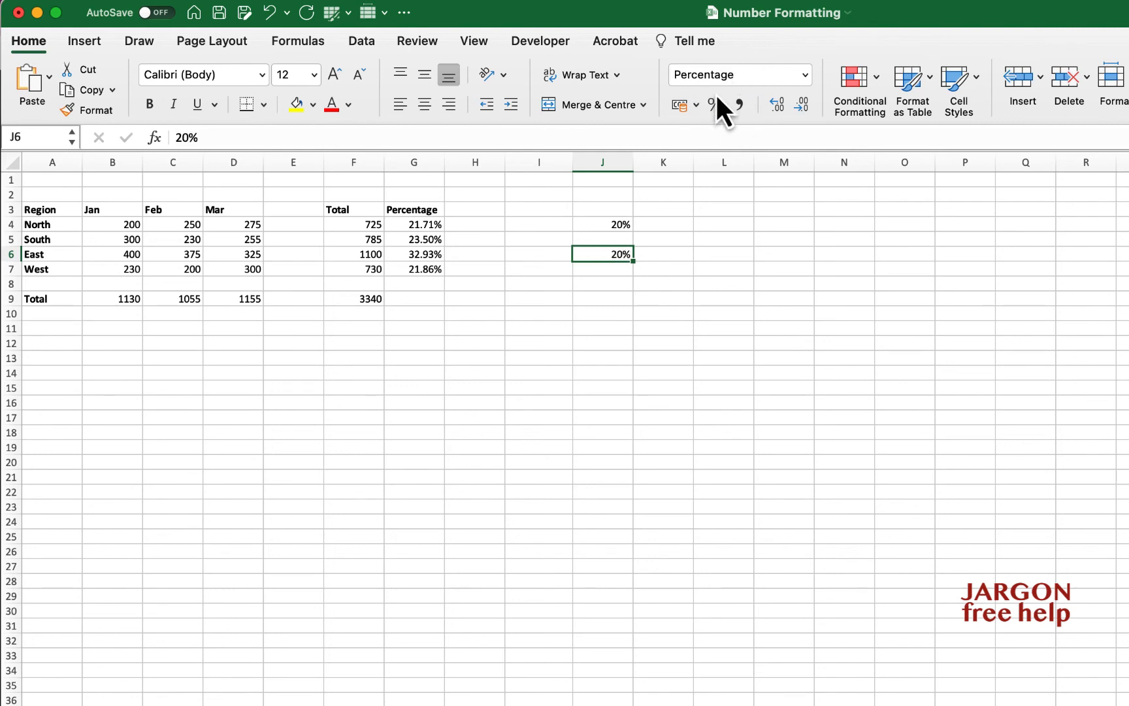
mouse_move(778, 104)
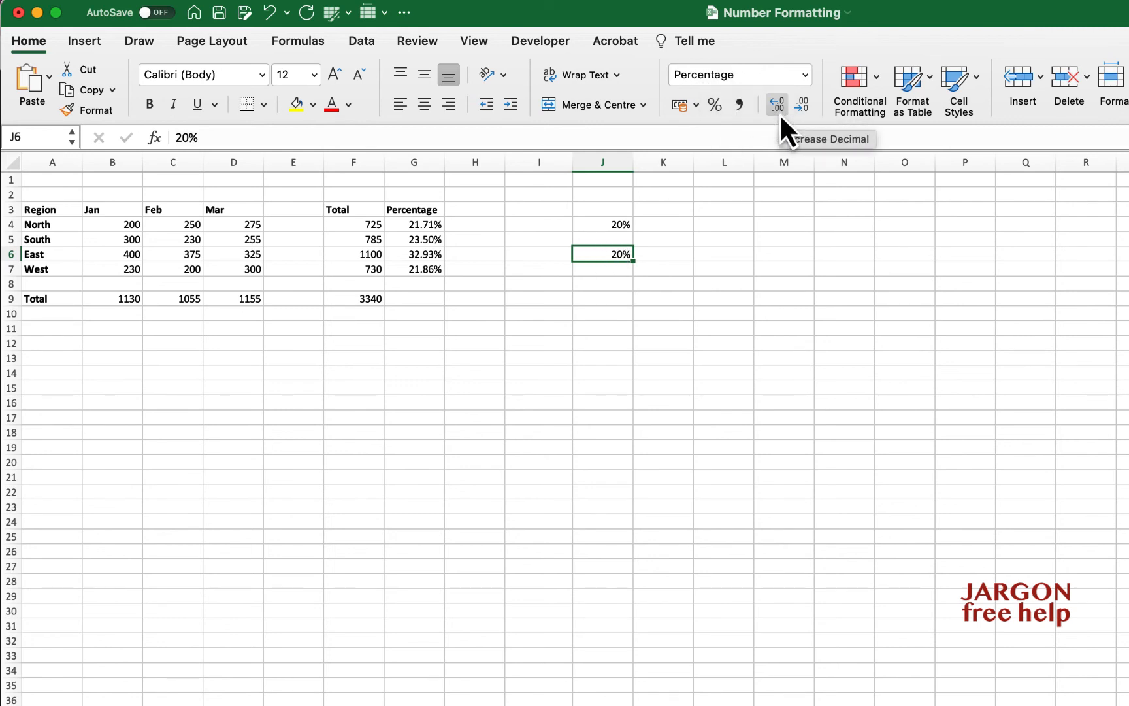
left_click(801, 103)
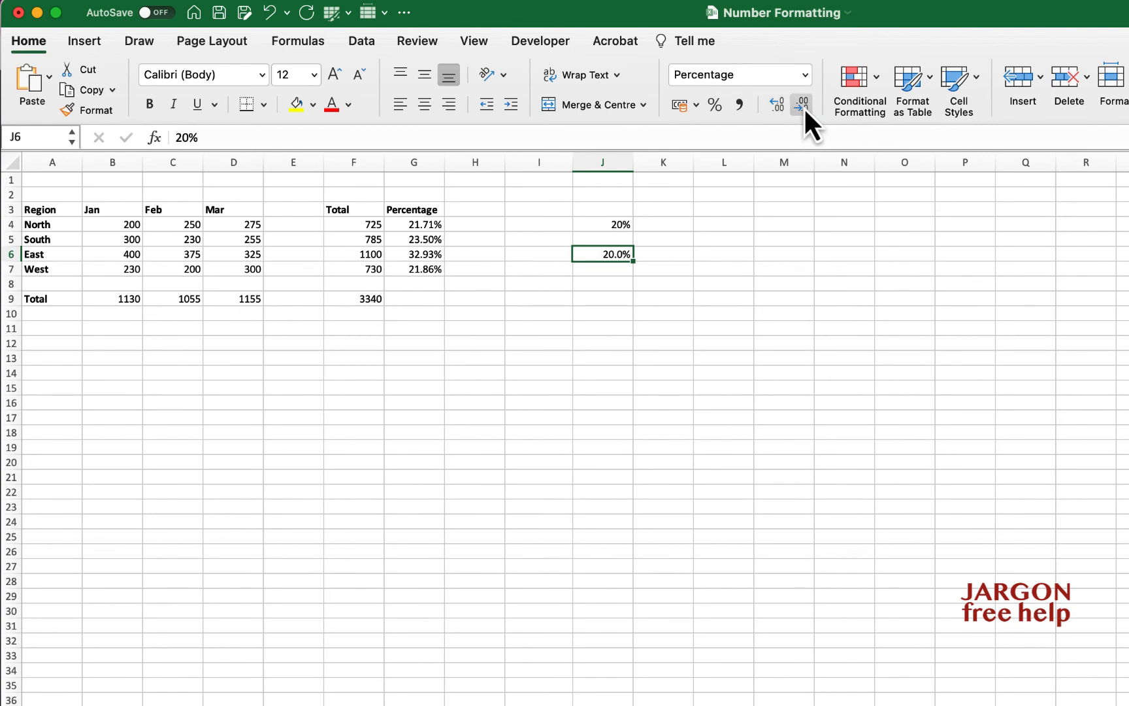
left_click(801, 103)
type("10")
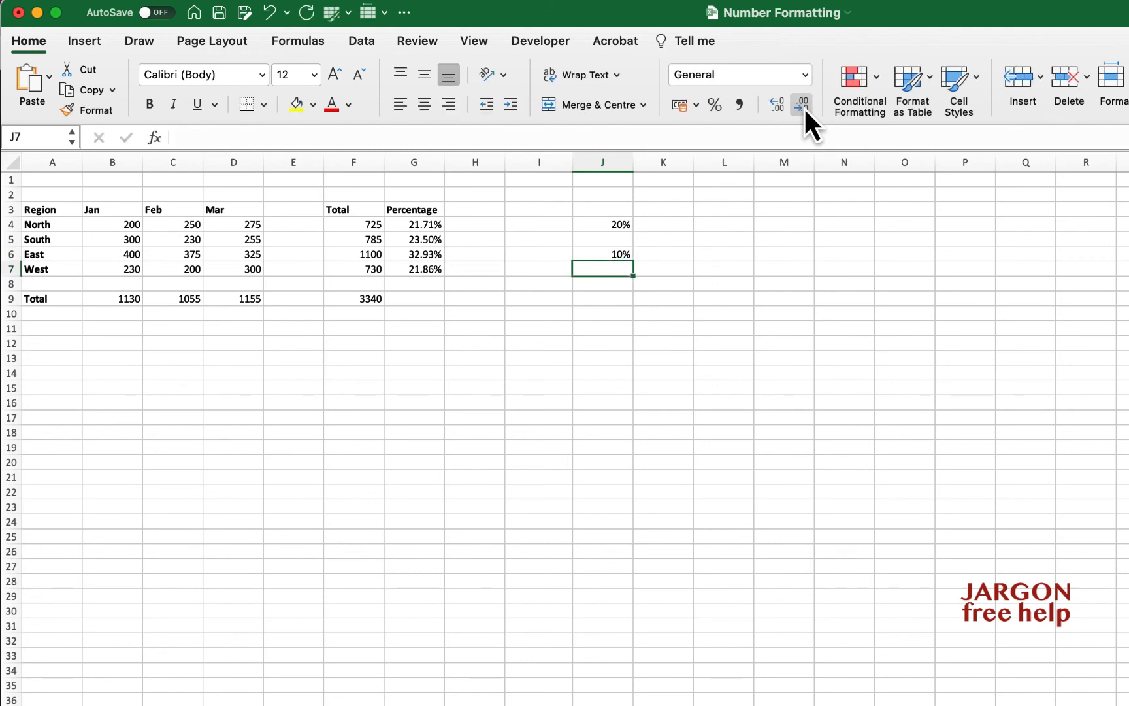
left_click(602, 255)
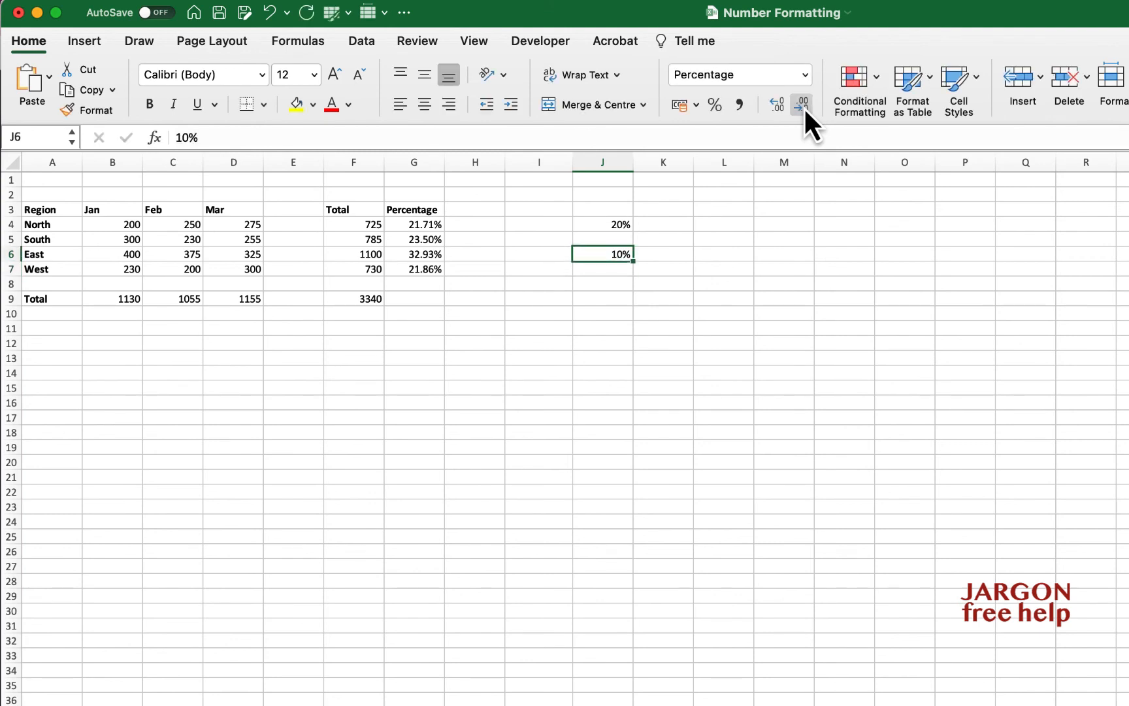